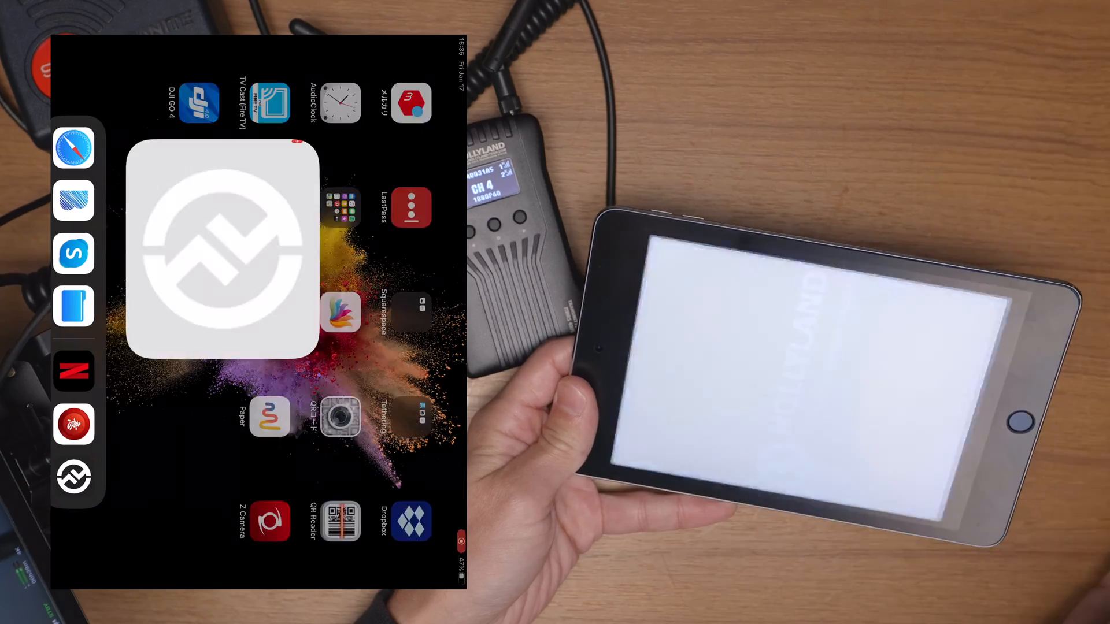
# - Launch HollyView, check the Album and Me pages, then return to the Device page
pyautogui.click(222, 250)
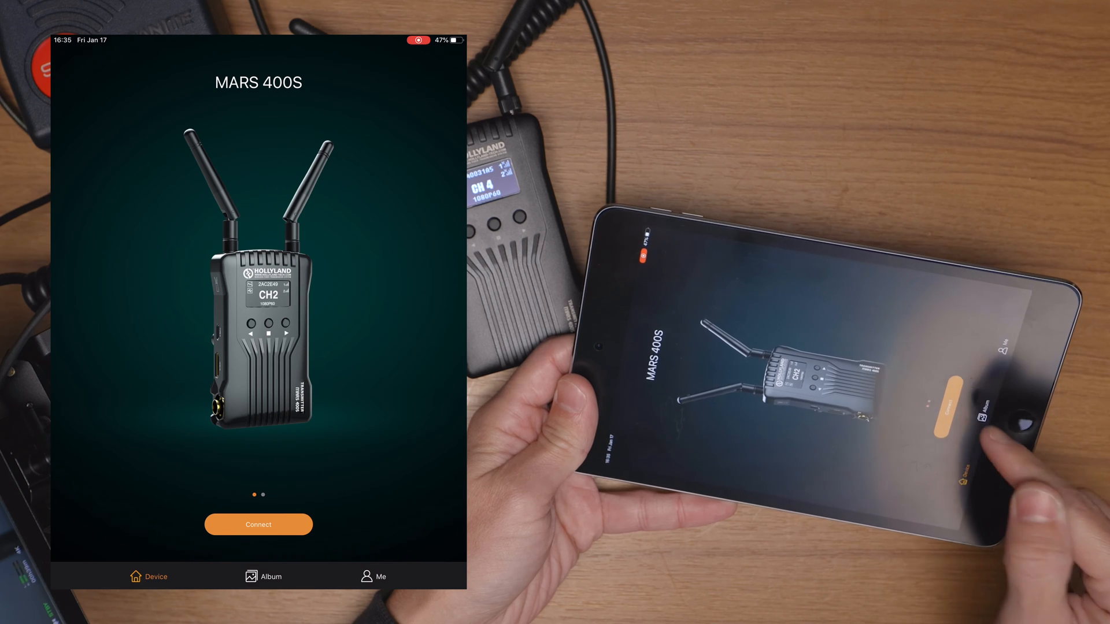
pyautogui.click(271, 576)
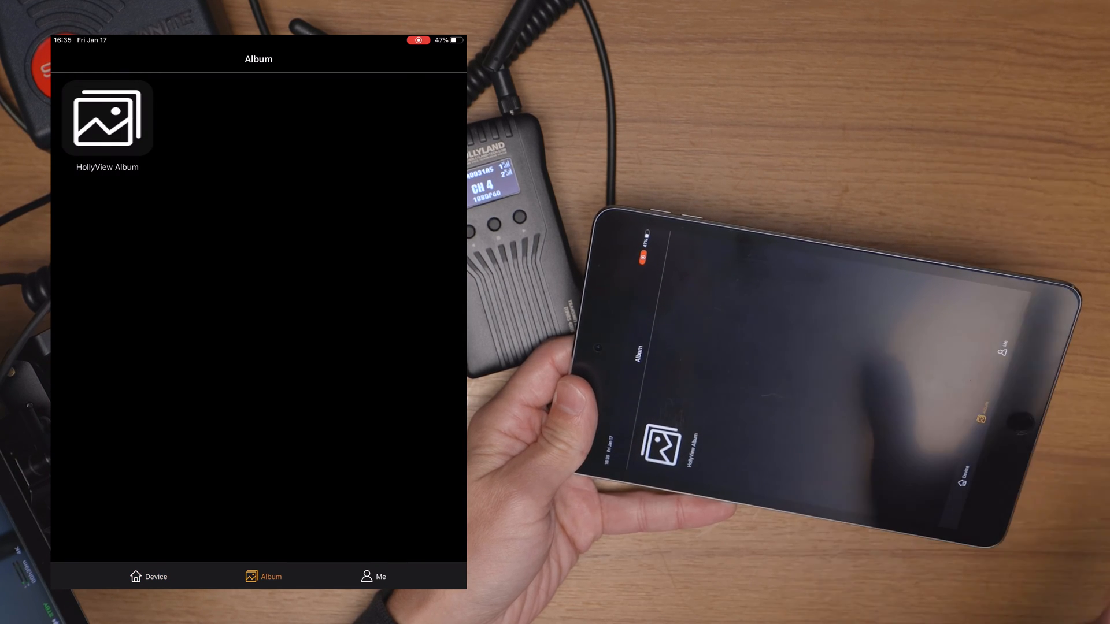
pyautogui.click(374, 576)
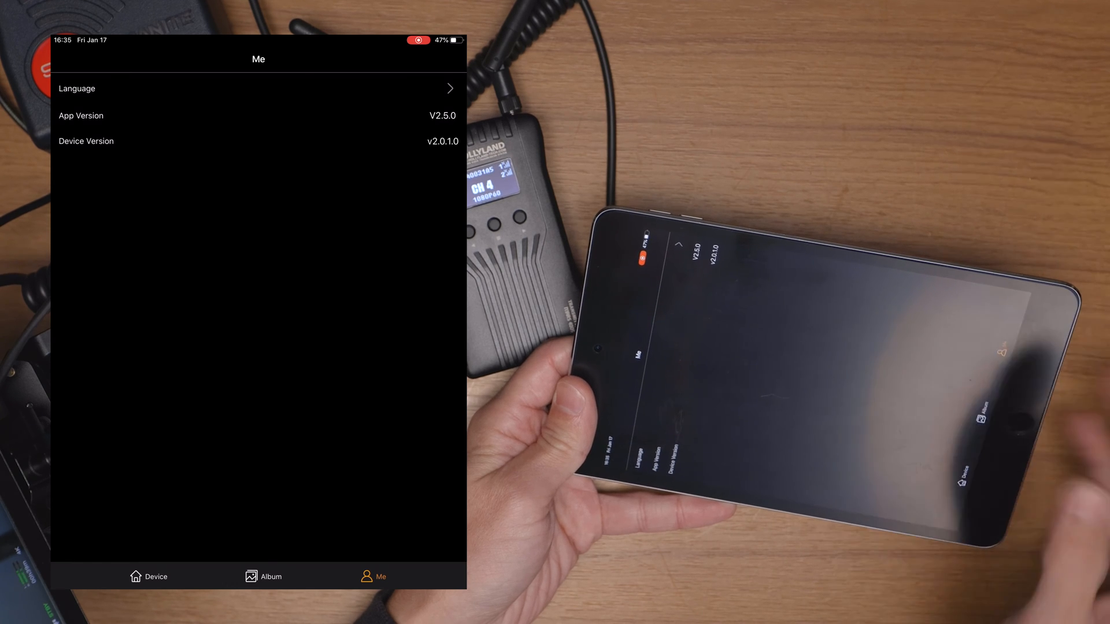
pyautogui.click(149, 576)
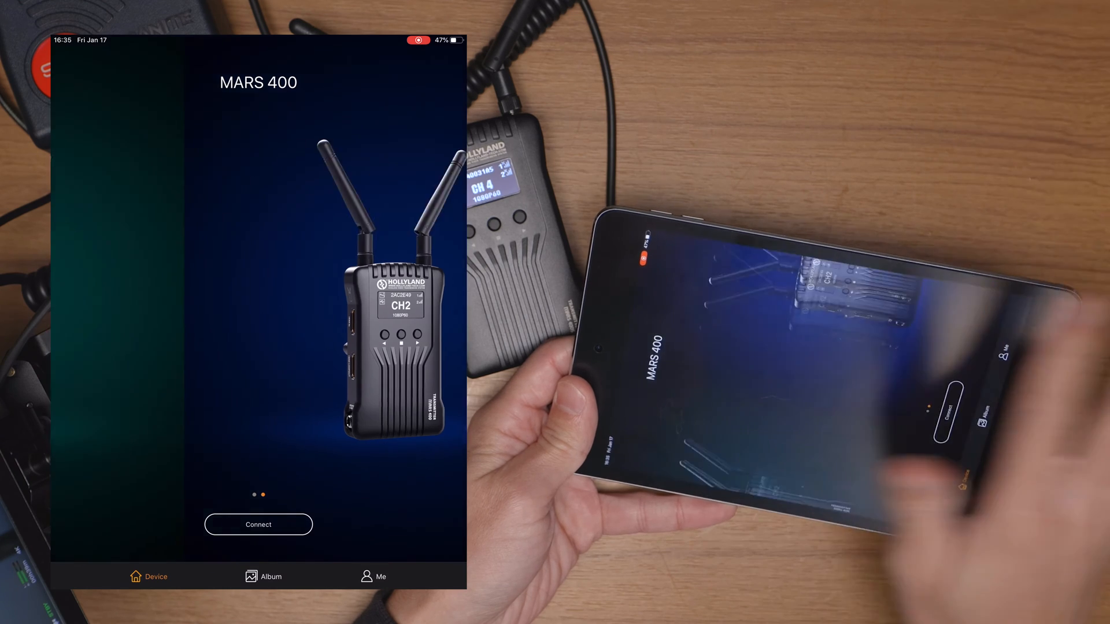
# - Swipe the device carousel between the MARS 400 and MARS 400S models
pyautogui.click(258, 524)
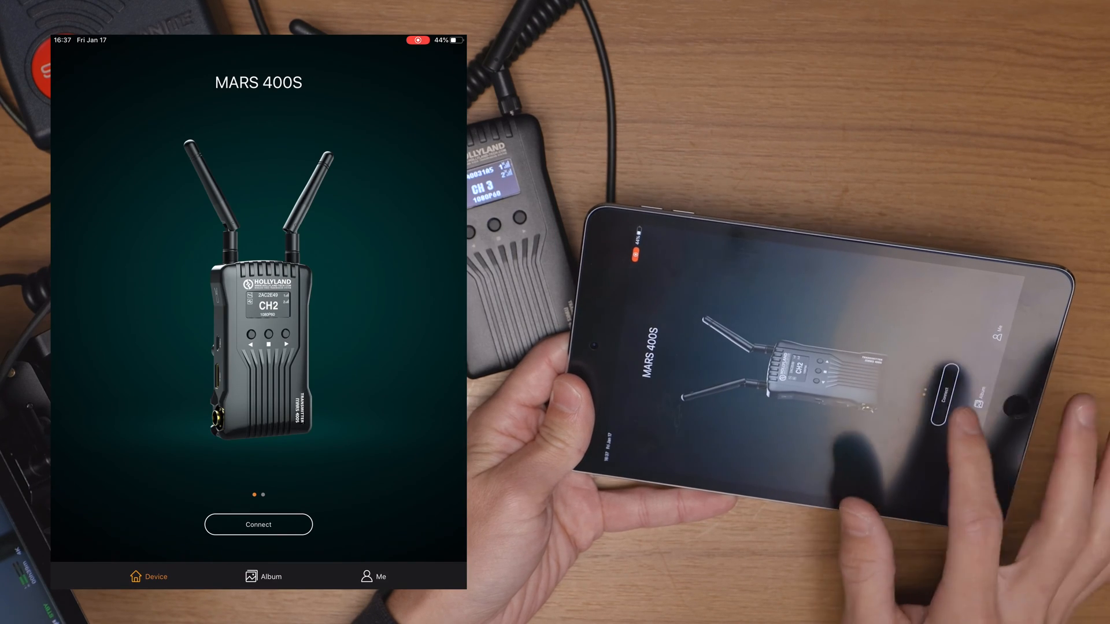
pyautogui.click(270, 576)
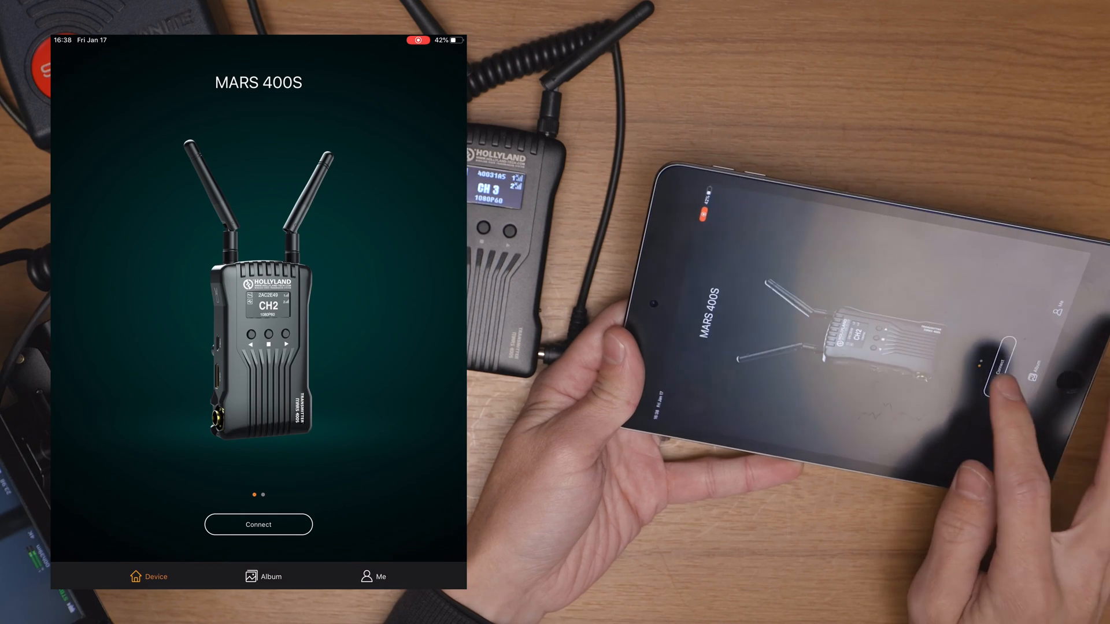
# - Connect to the MARS 400S, pasting in the transmitter's seven-character identifier
pyautogui.click(262, 575)
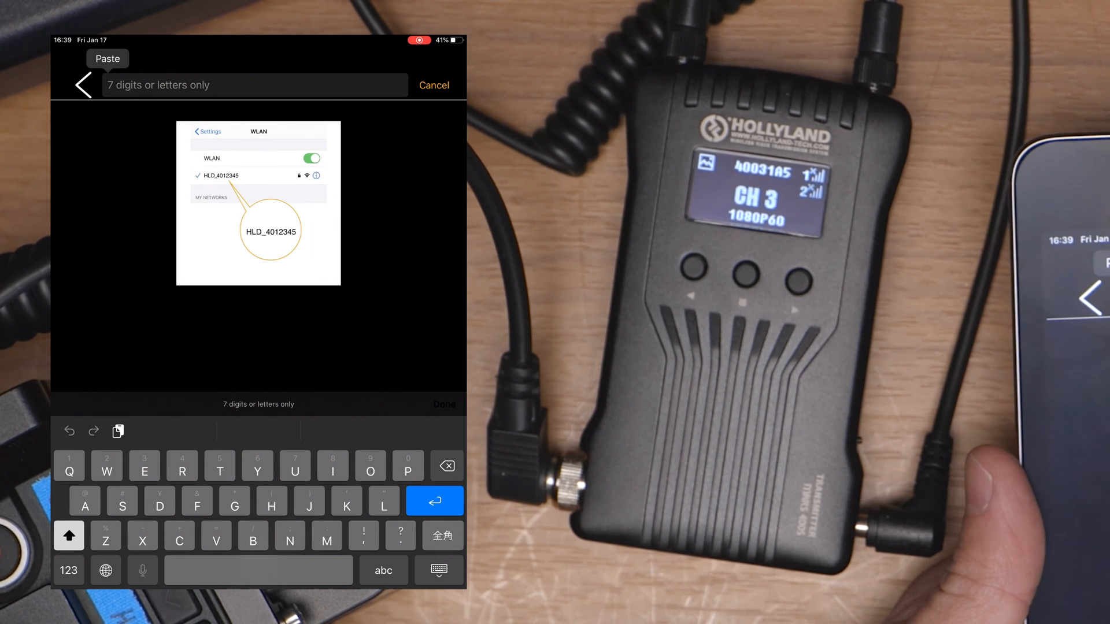
pyautogui.click(106, 58)
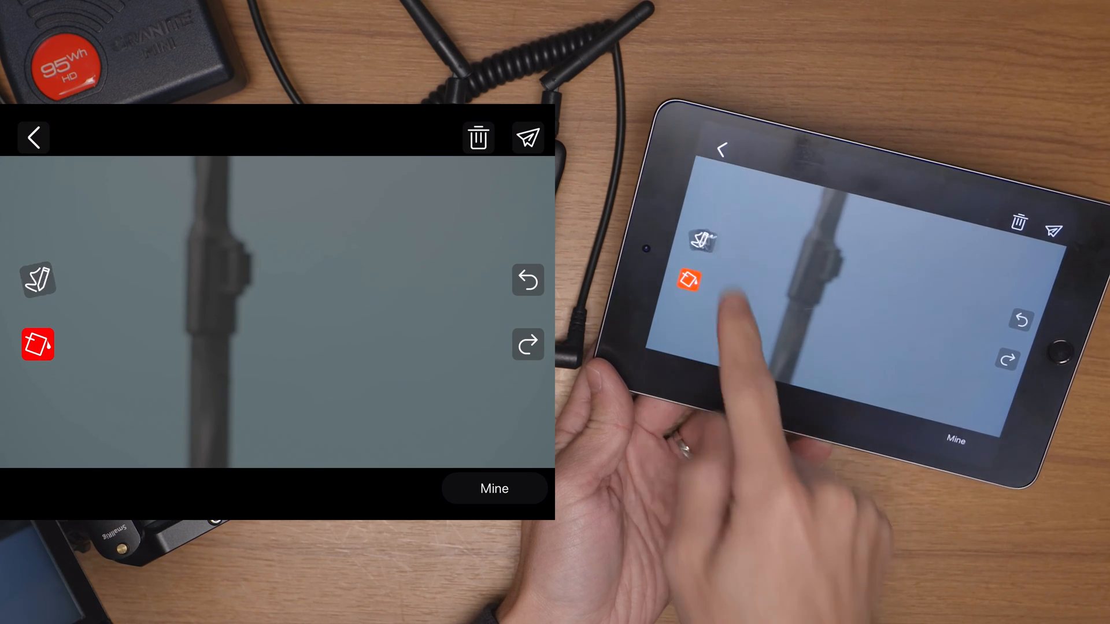
# - Mark up the live image with the red pen, then bring up the settings panel
pyautogui.click(39, 279)
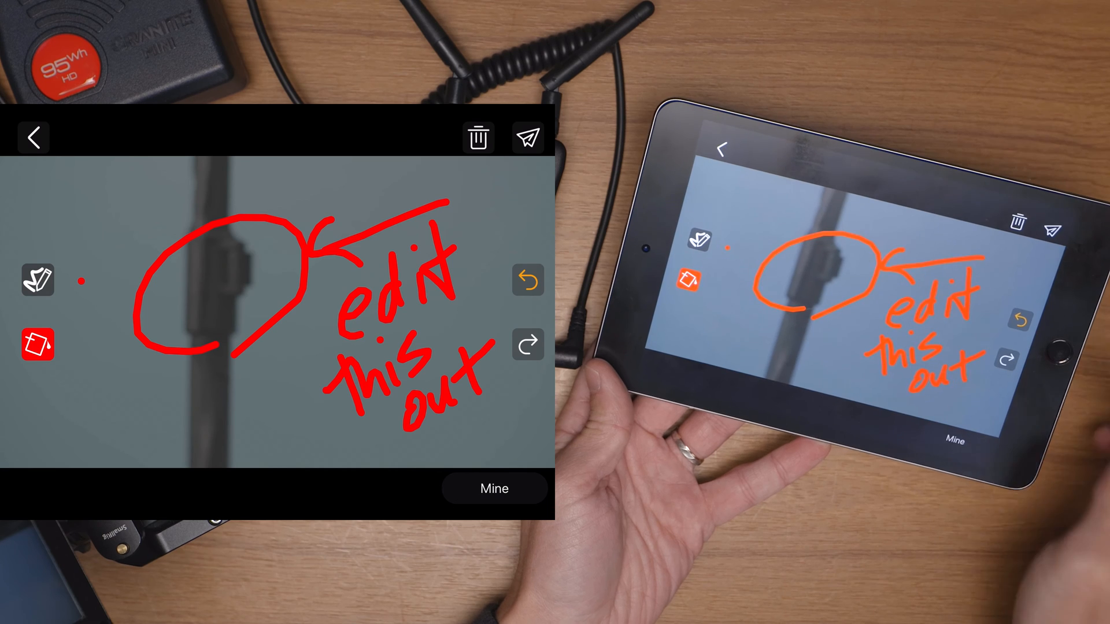
pyautogui.click(528, 137)
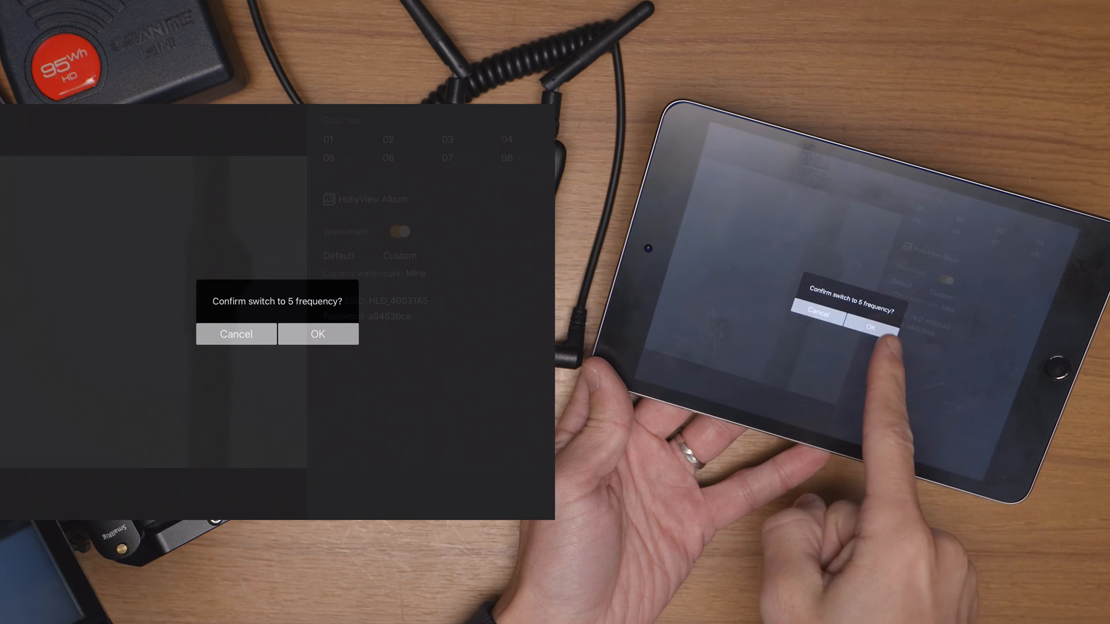
# - Confirm switching to channel 05 and rejoin the transmitter's Wi-Fi network
pyautogui.click(317, 333)
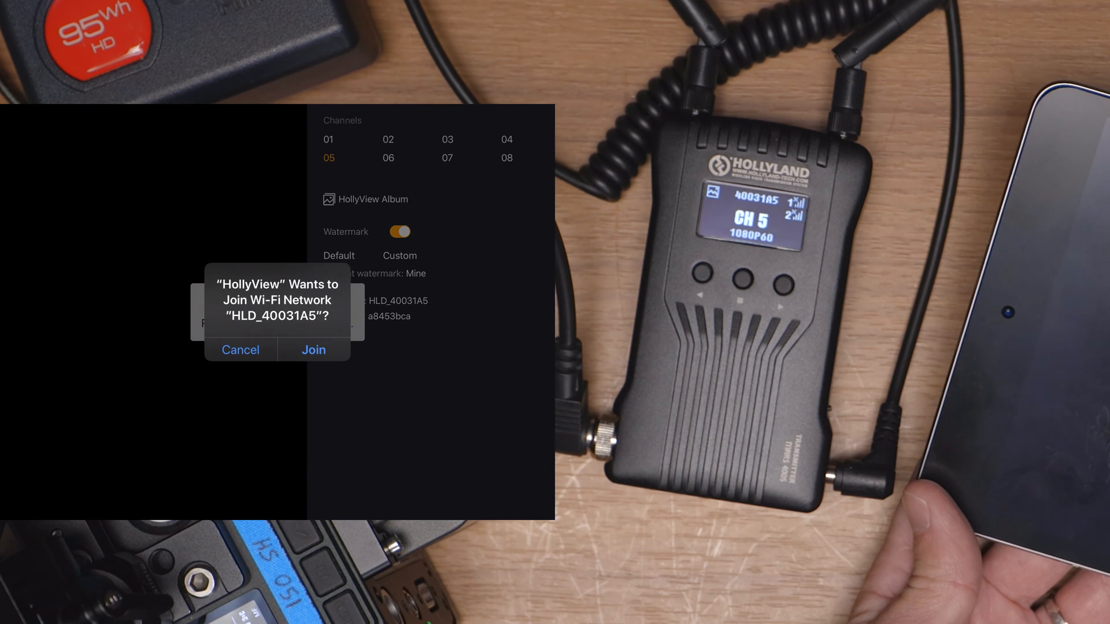
pyautogui.click(314, 349)
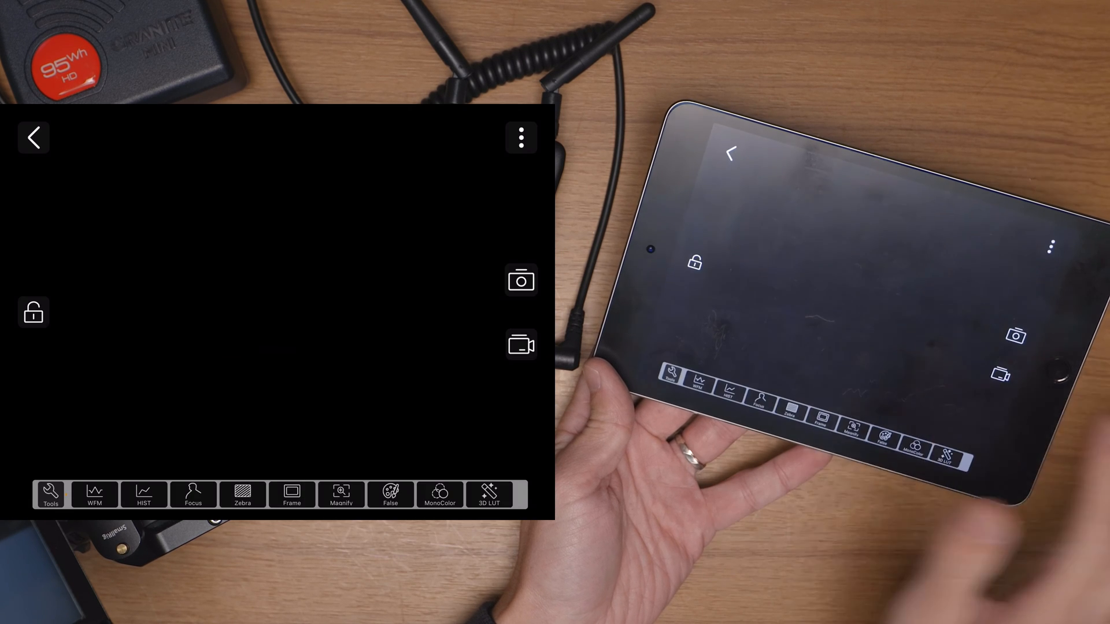
pyautogui.click(521, 137)
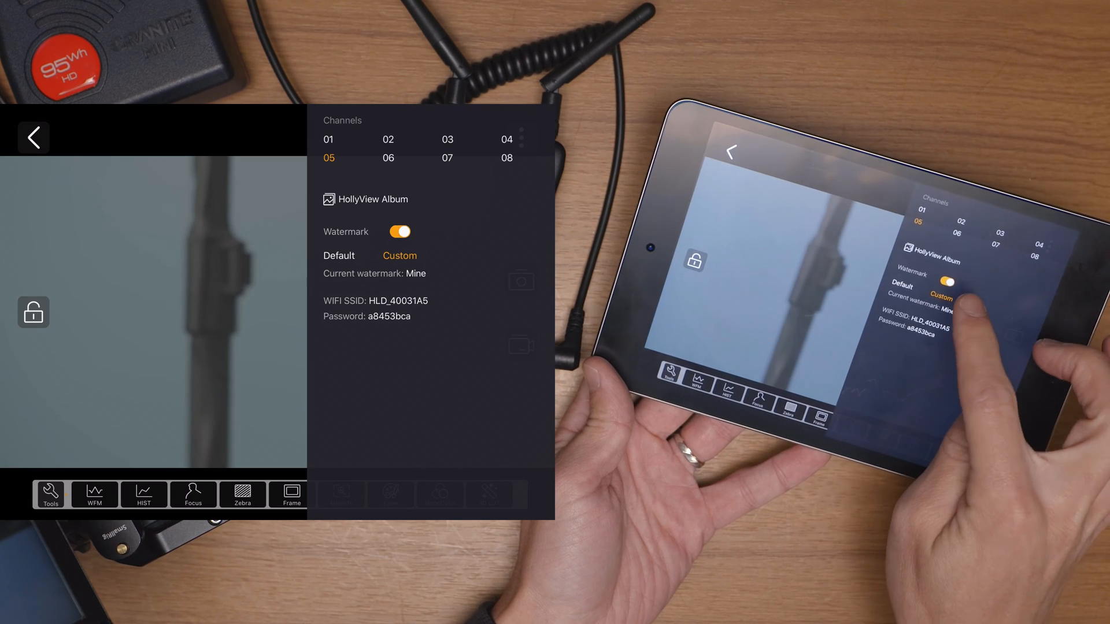
# - Toggle the watermark and set a custom watermark text 'Job'
pyautogui.click(399, 231)
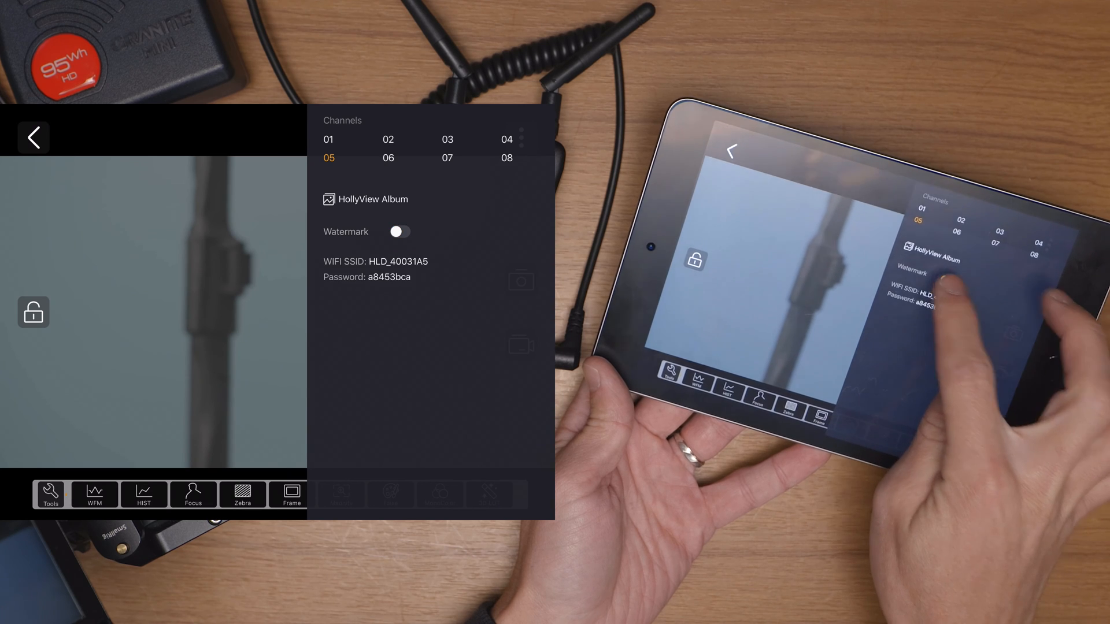
pyautogui.click(399, 231)
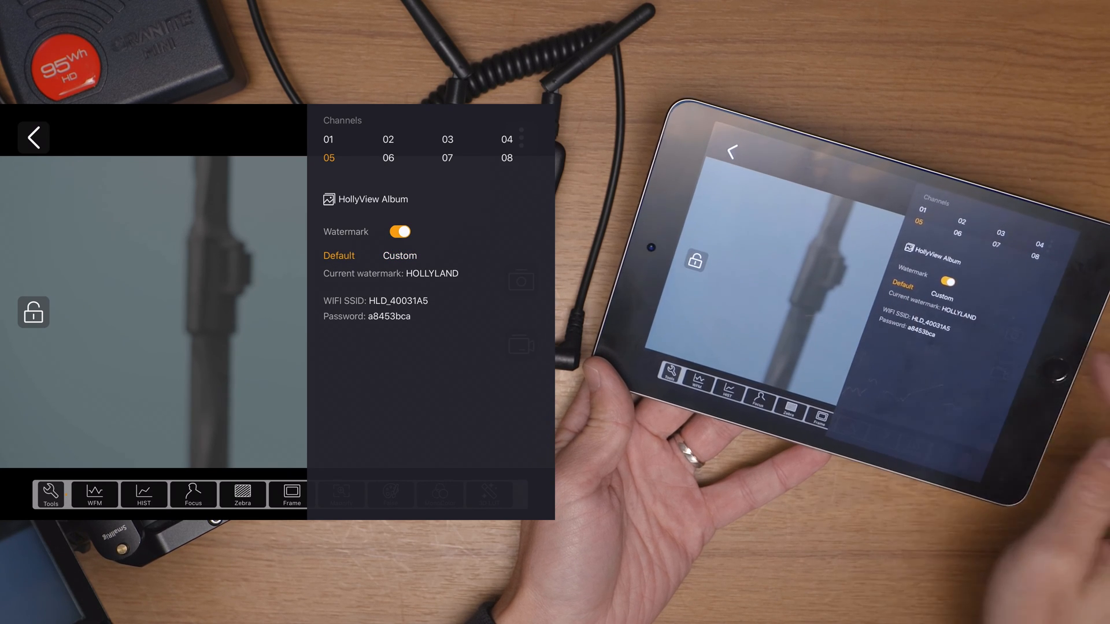
pyautogui.click(399, 255)
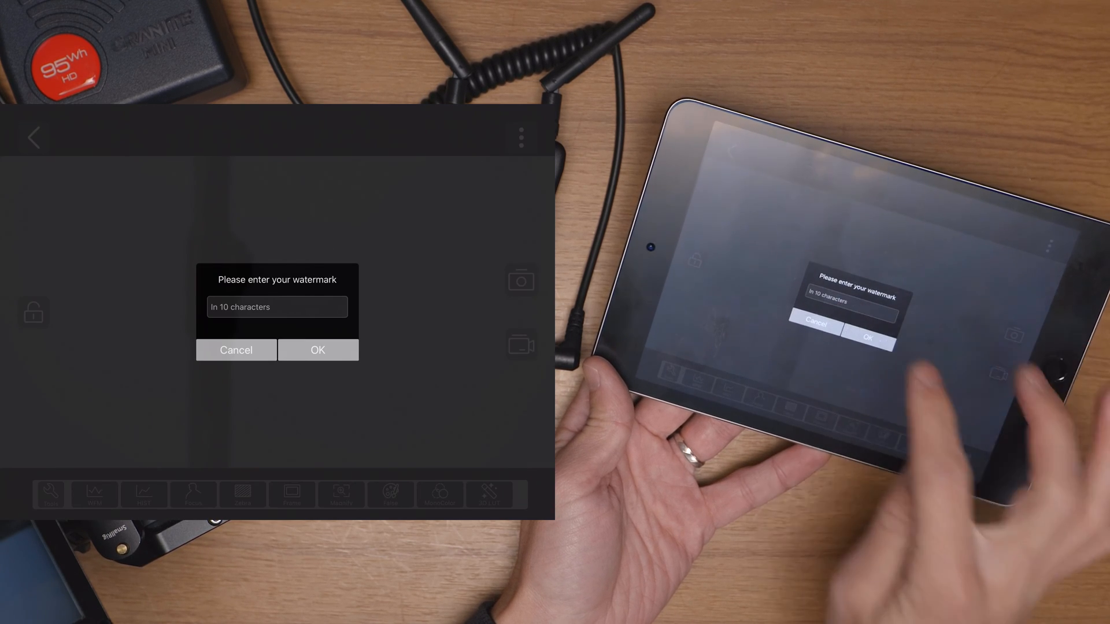
pyautogui.click(276, 307)
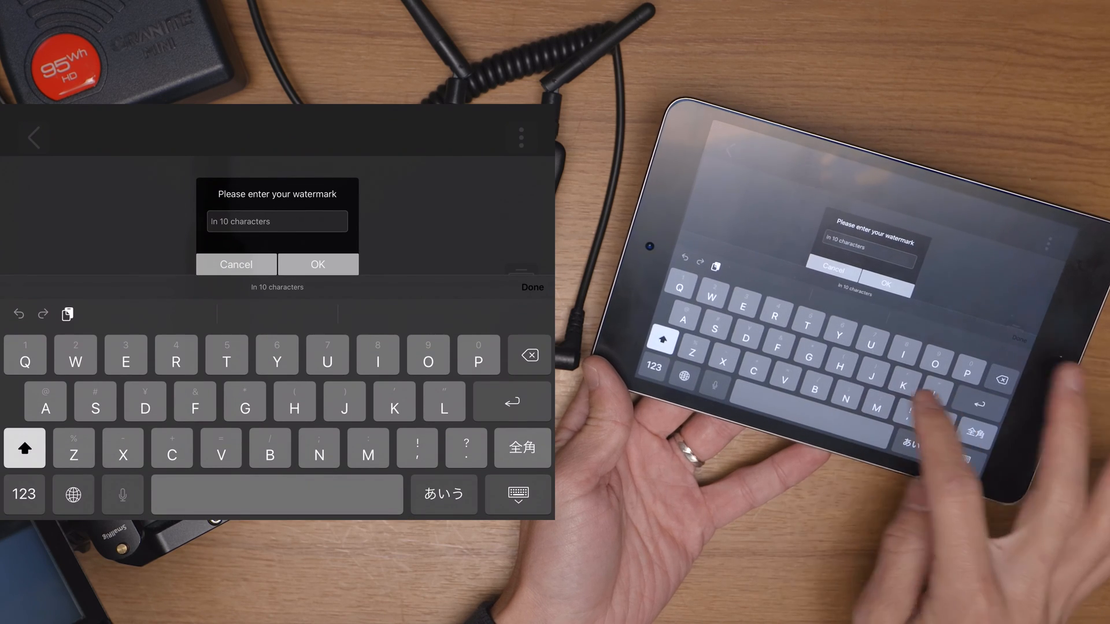
pyautogui.write('Job')
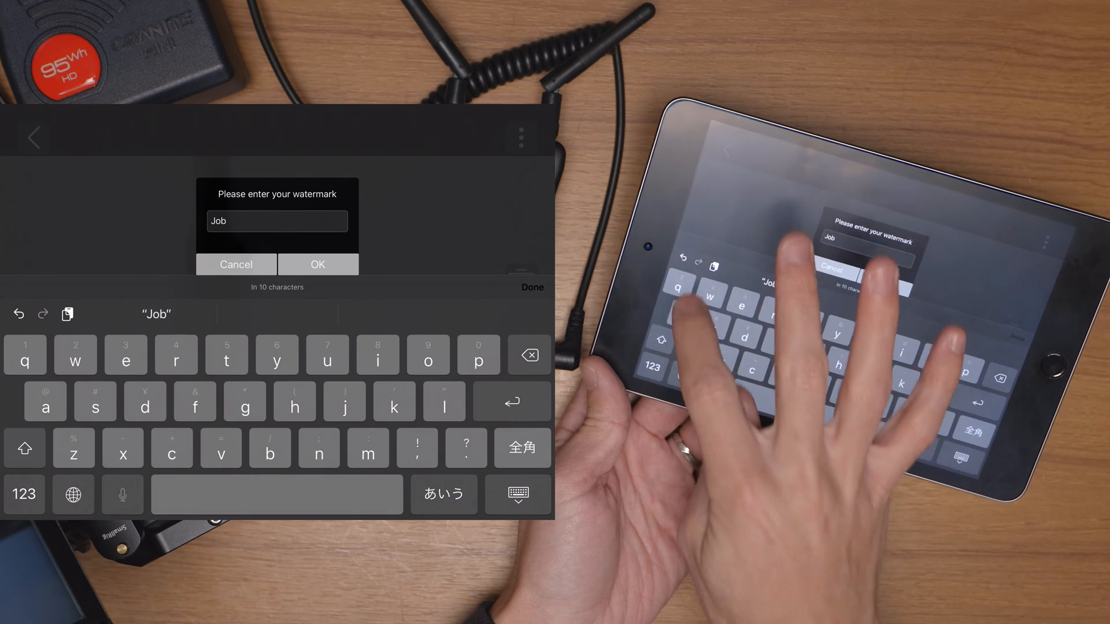
pyautogui.click(317, 263)
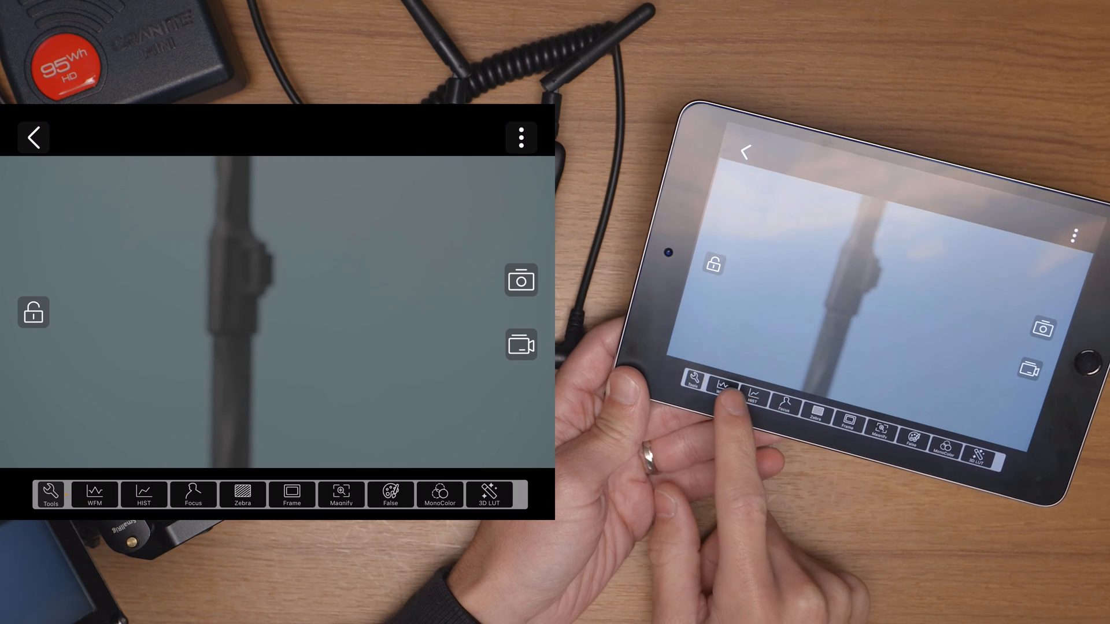
# - Try the waveform, histogram, focus peaking and zebra overlays, then show the magnified inset
pyautogui.click(93, 494)
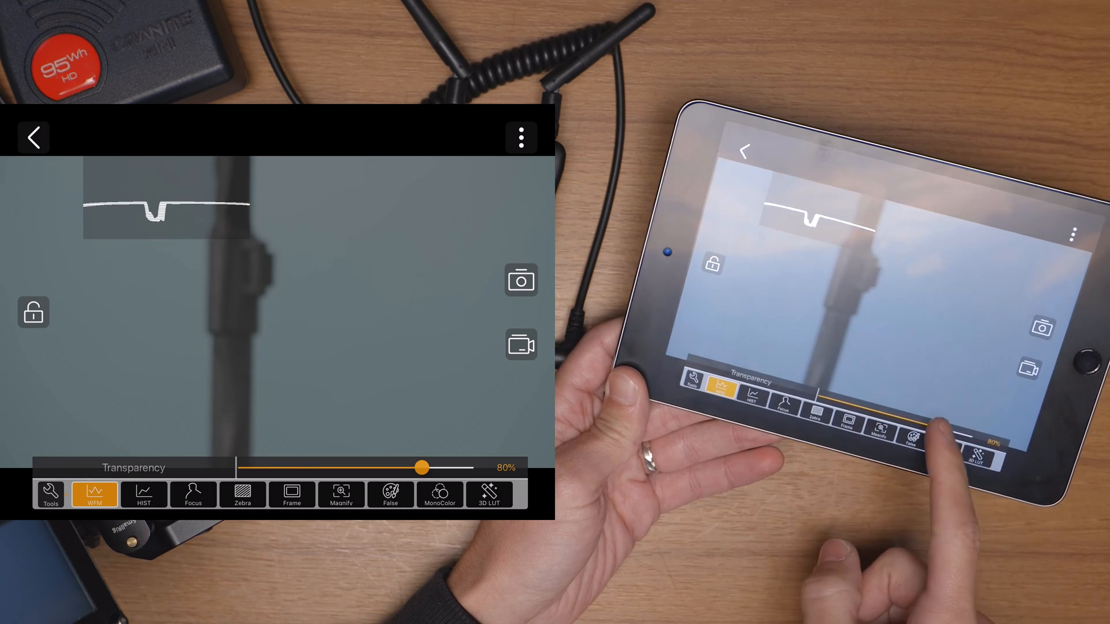
pyautogui.click(143, 494)
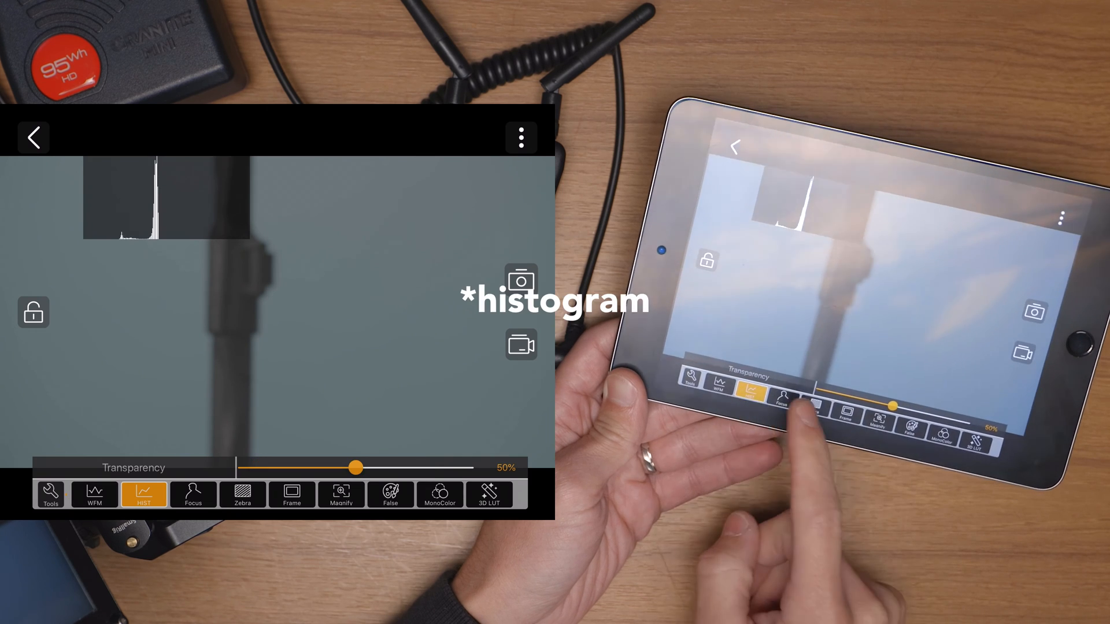
pyautogui.click(193, 493)
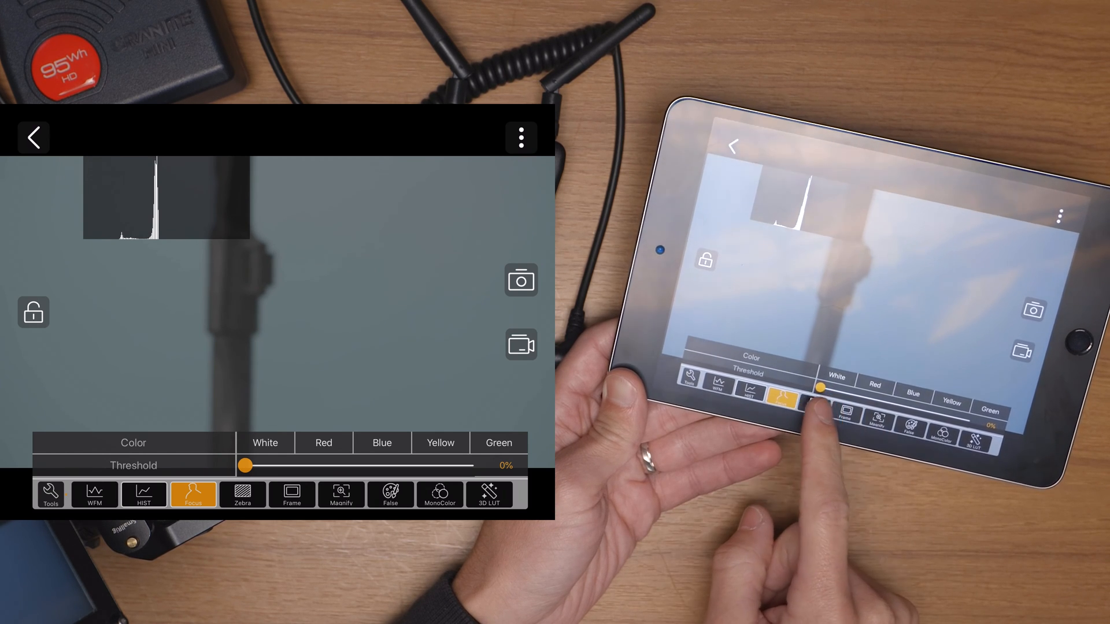
pyautogui.click(242, 495)
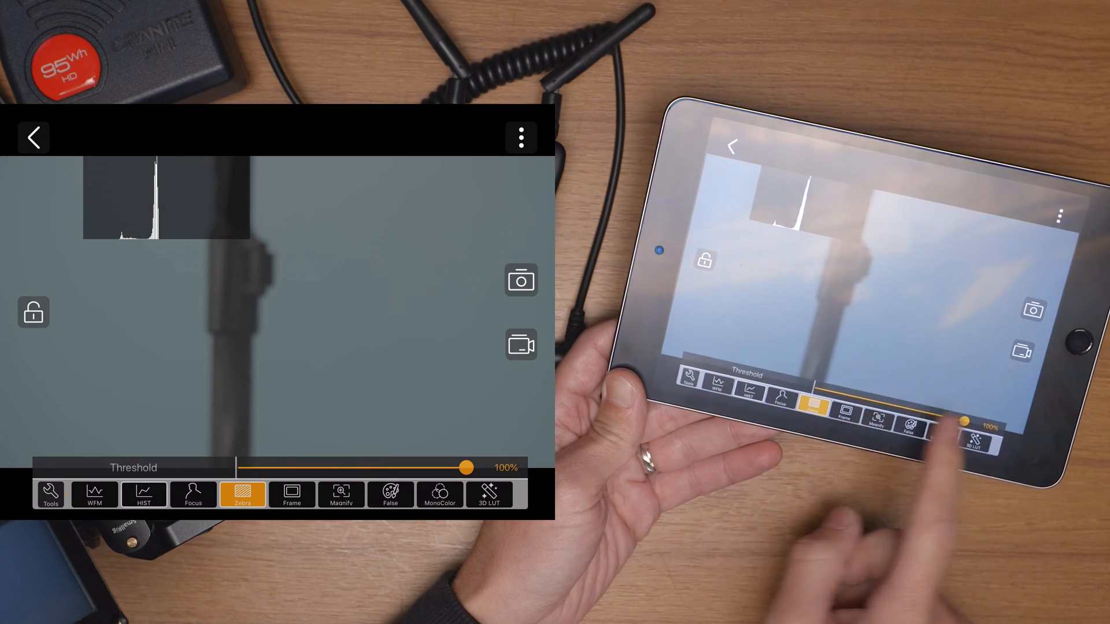
pyautogui.click(291, 494)
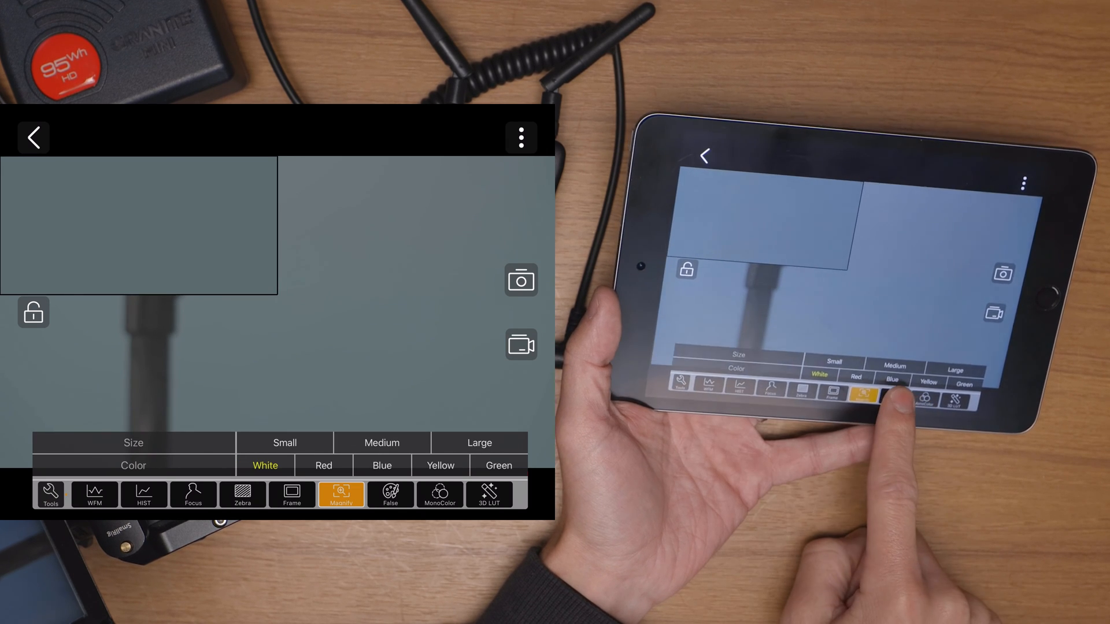
# - Toggle the false colour exposure view on and off and show its scale
pyautogui.click(389, 493)
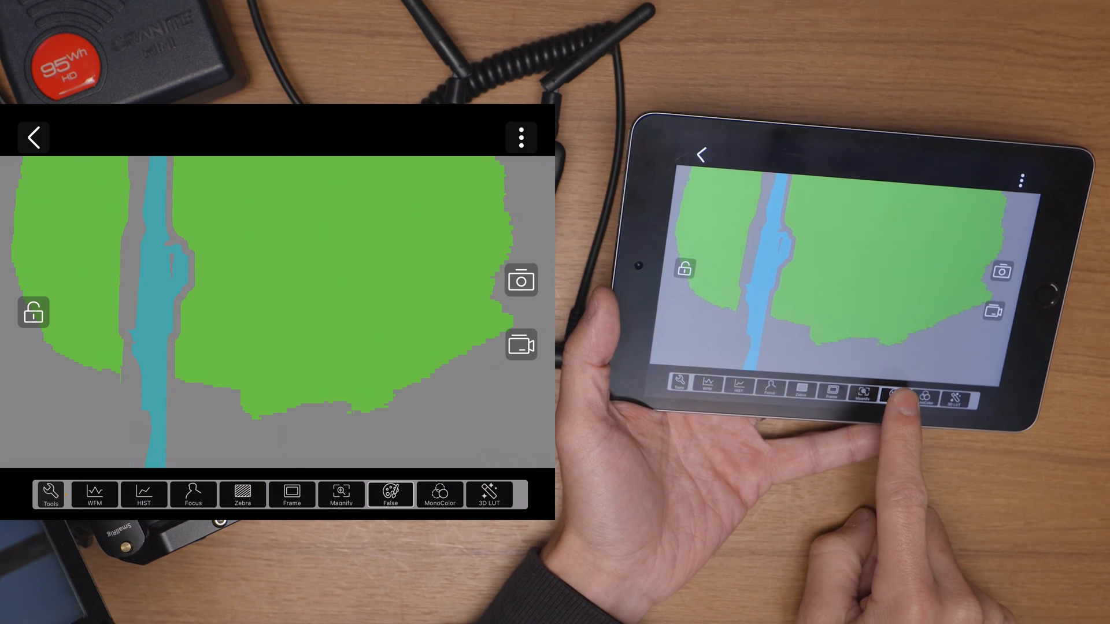
pyautogui.click(389, 495)
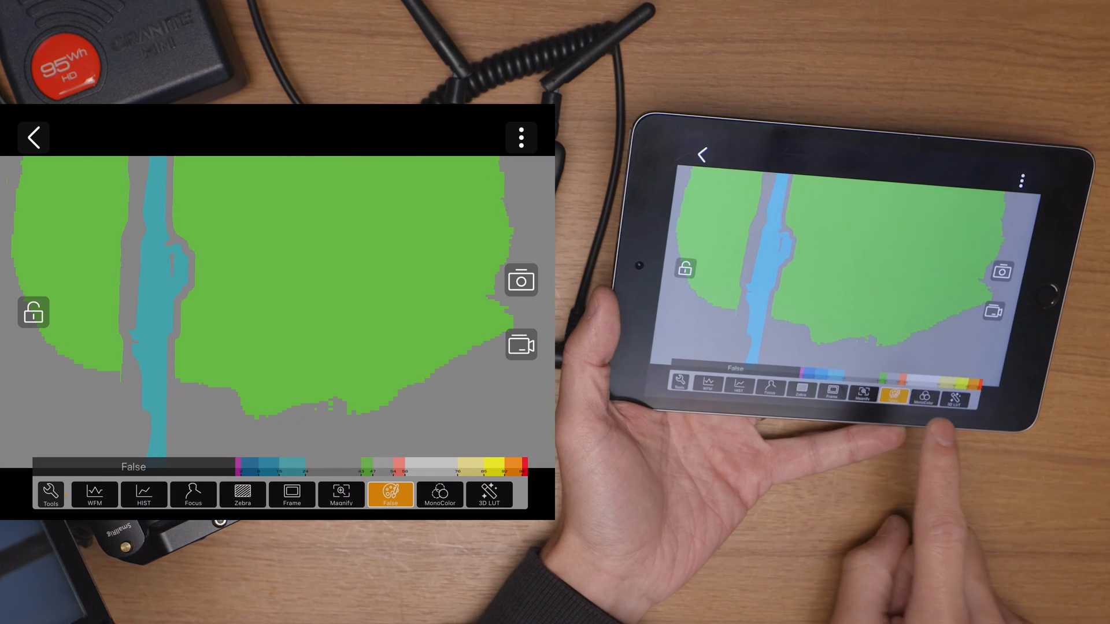
pyautogui.click(389, 493)
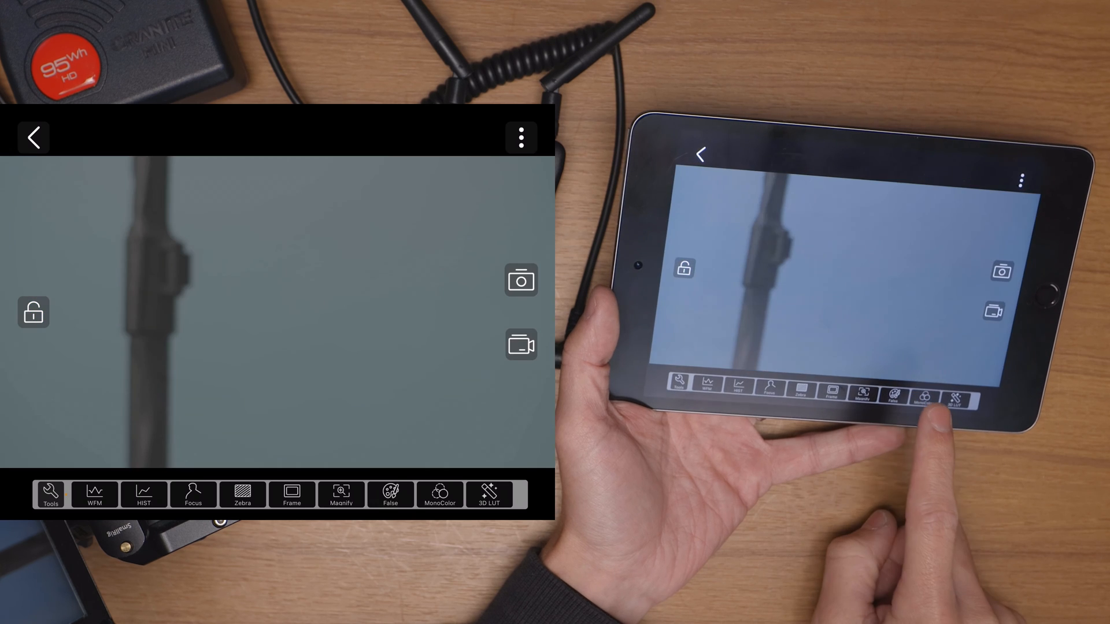
pyautogui.click(390, 493)
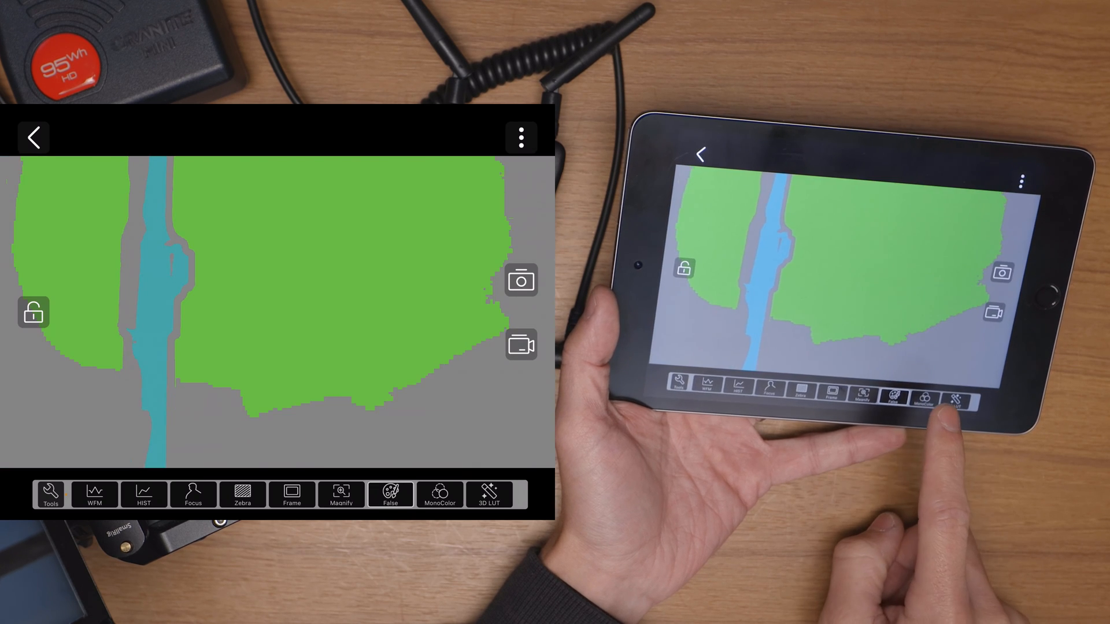
# - Try the MonoColor options, then bring up the 3D LUT list
pyautogui.click(439, 494)
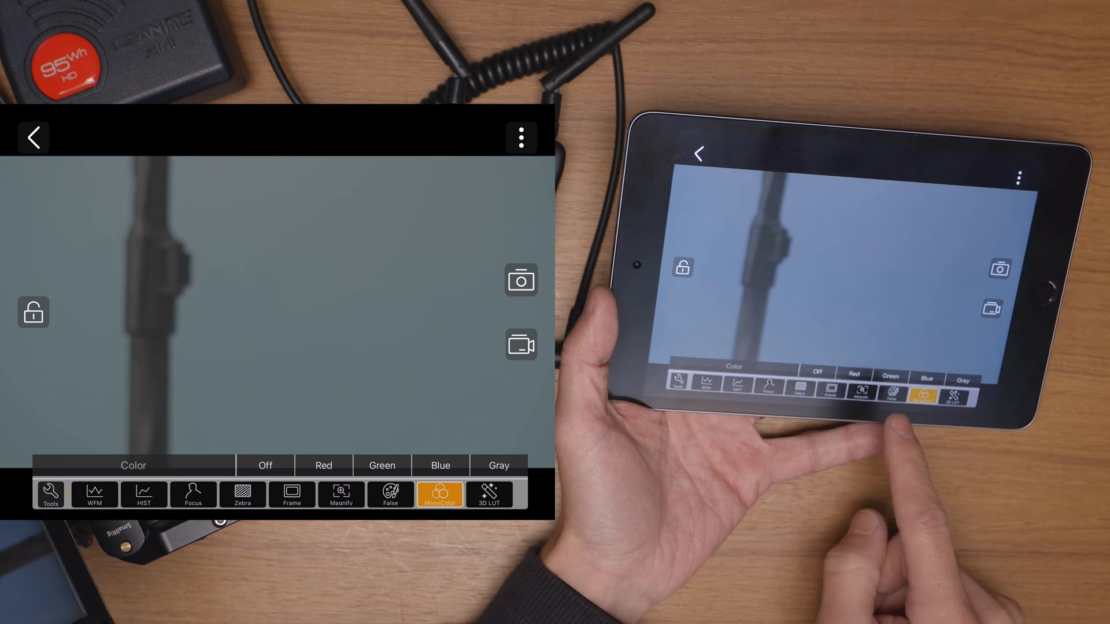
pyautogui.click(489, 493)
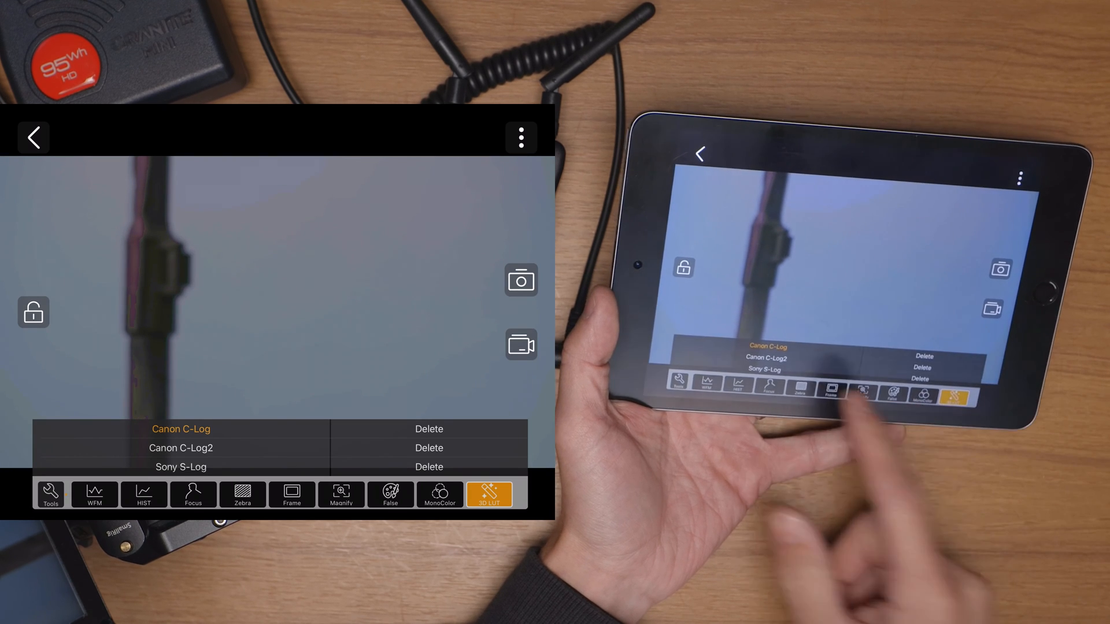
# - Scroll through the 3D LUT list and close it, returning the ungraded feed
pyautogui.scroll(-3)
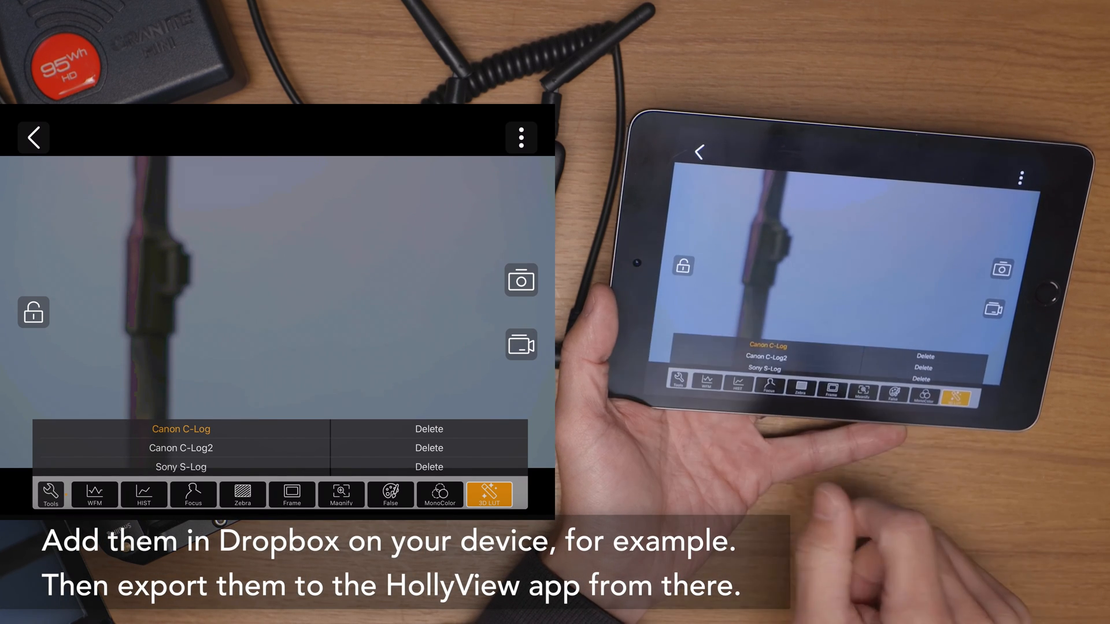
pyautogui.click(181, 447)
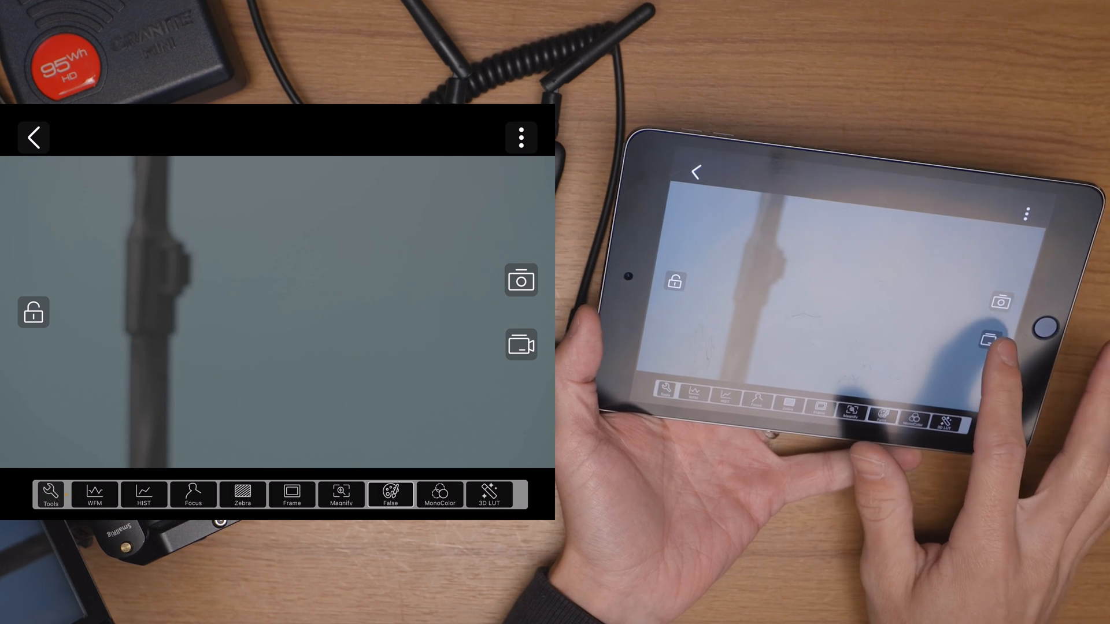
# - Start recording the live feed with the record button
pyautogui.click(522, 344)
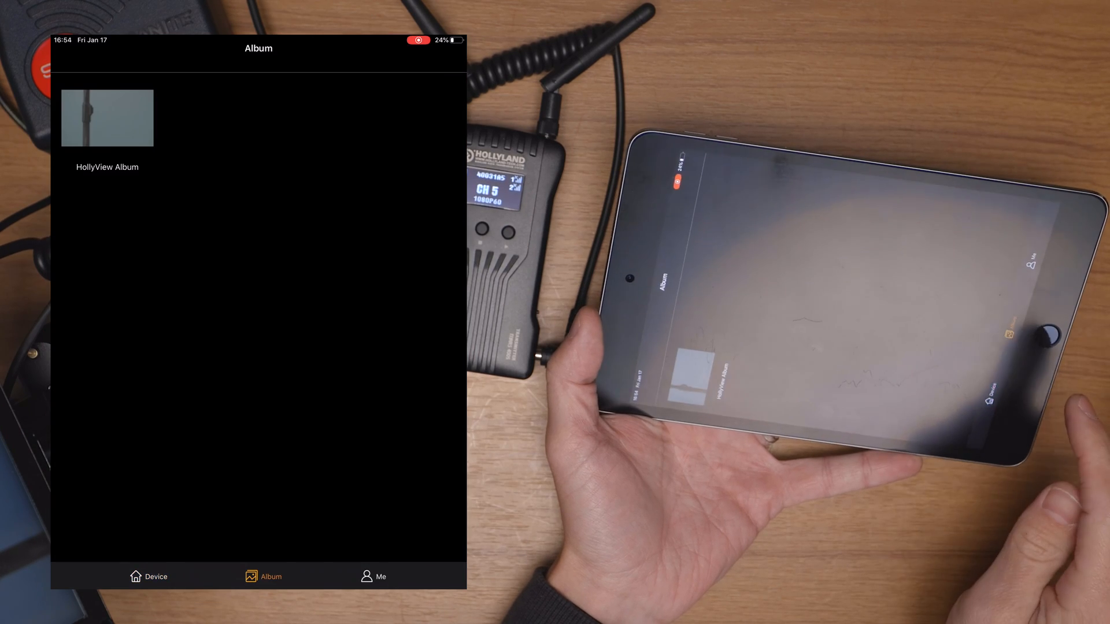
# - Select the recorded clip and two stills in the Album, delete them, and return to the MARS 400S device page
pyautogui.click(106, 118)
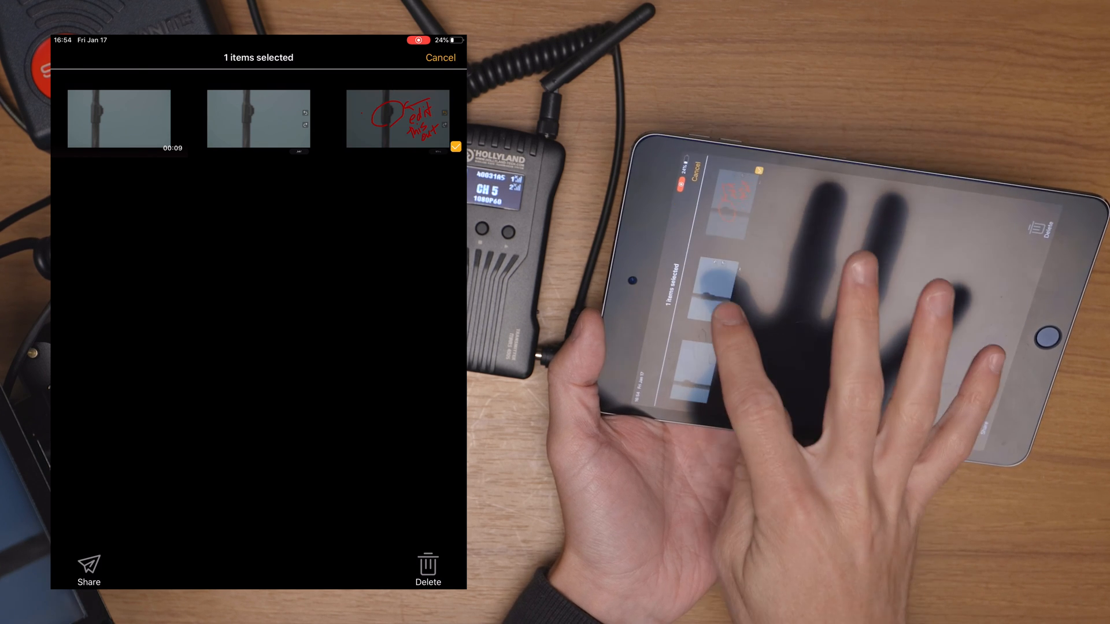
pyautogui.click(119, 118)
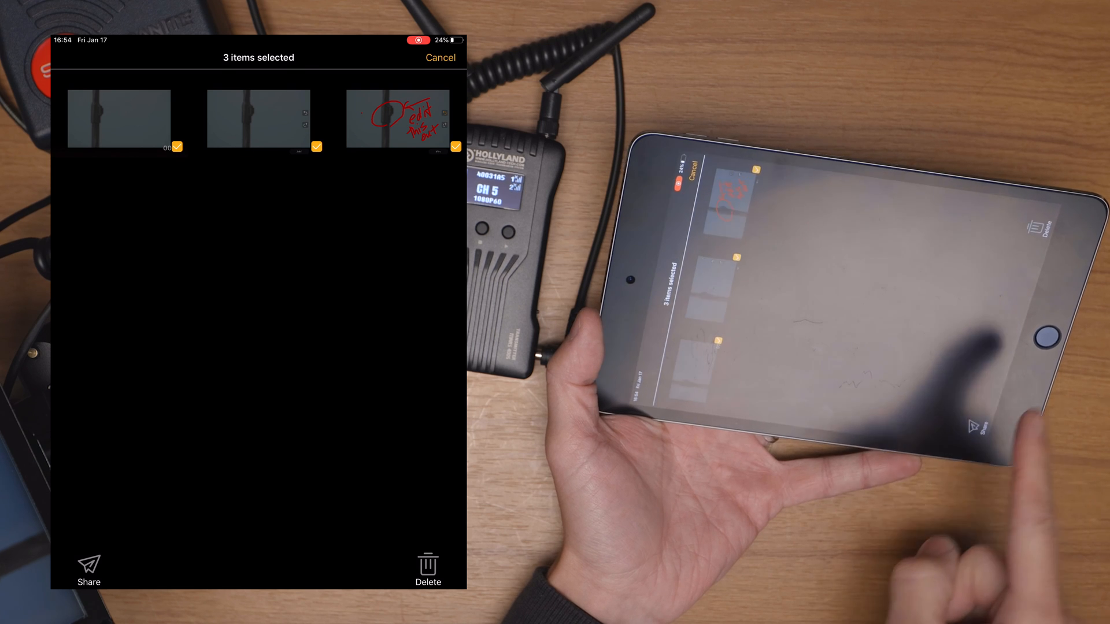
pyautogui.click(428, 570)
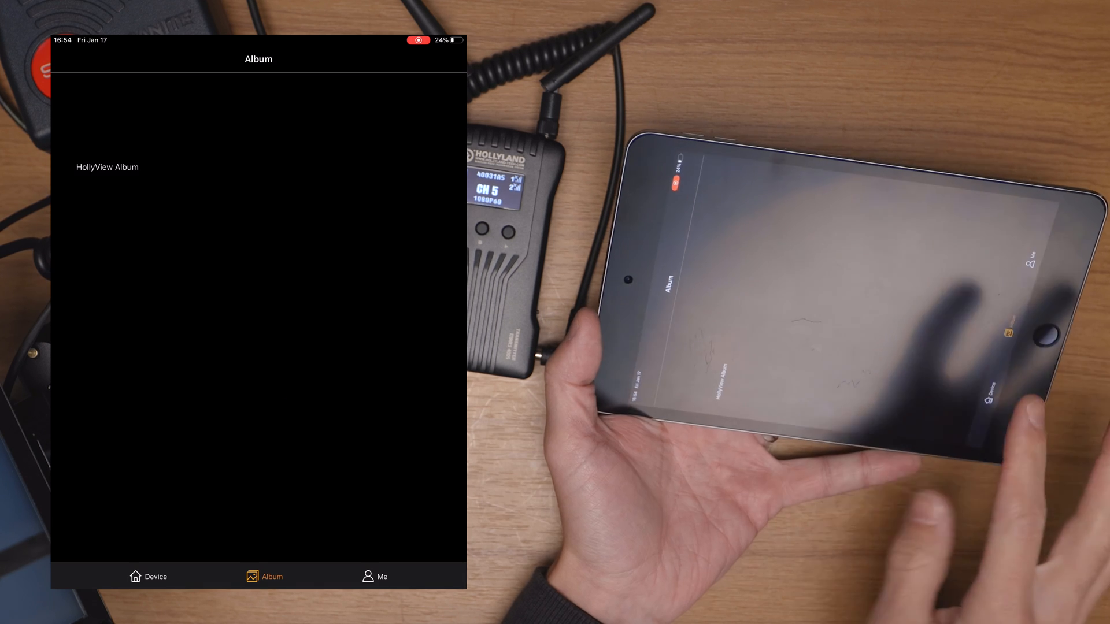
pyautogui.click(148, 576)
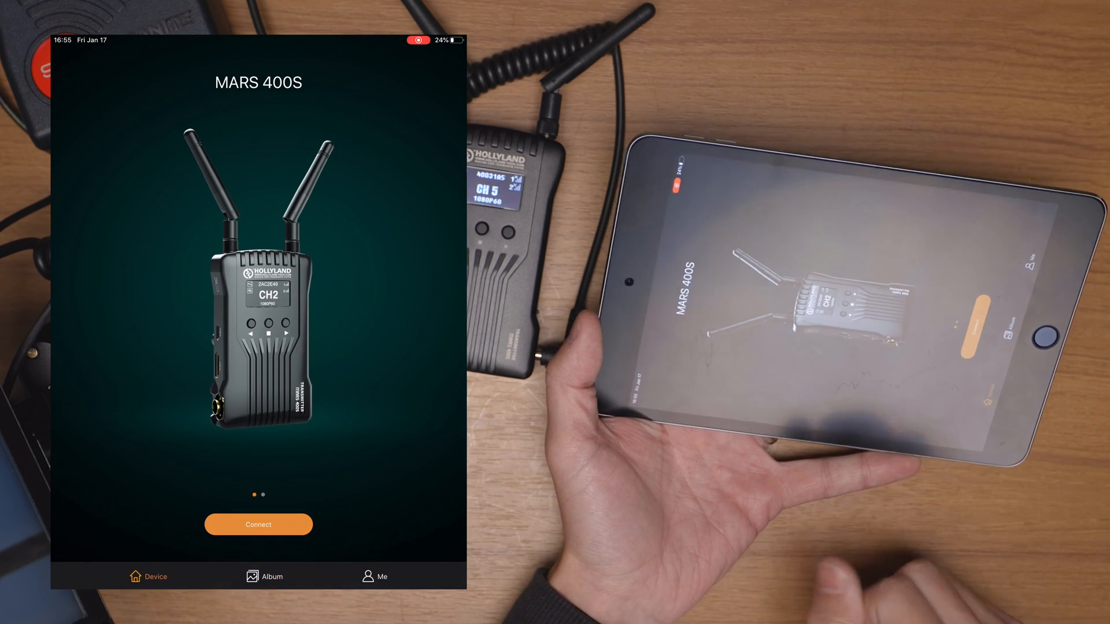